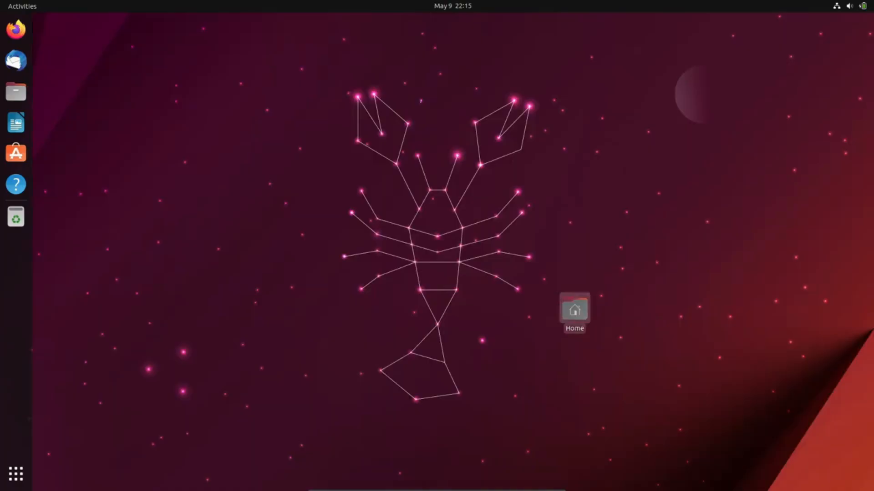
# Step: Run neofetch in a new terminal to display the Ubuntu Mantic system summary
pyautogui.click(14, 475)
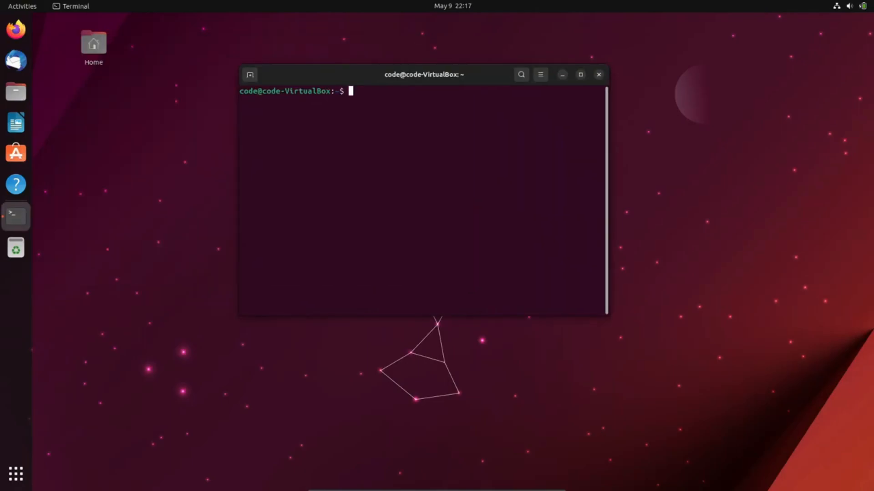
pyautogui.write('neofetch')
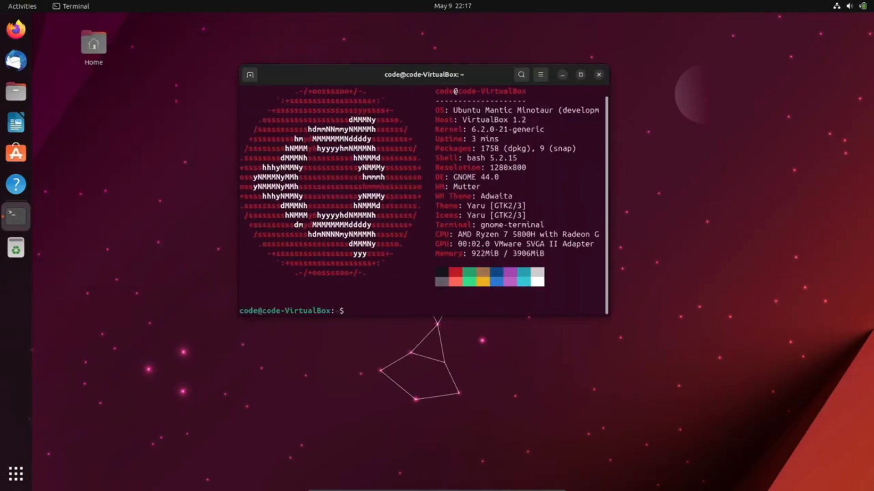
pyautogui.write('neofetch')
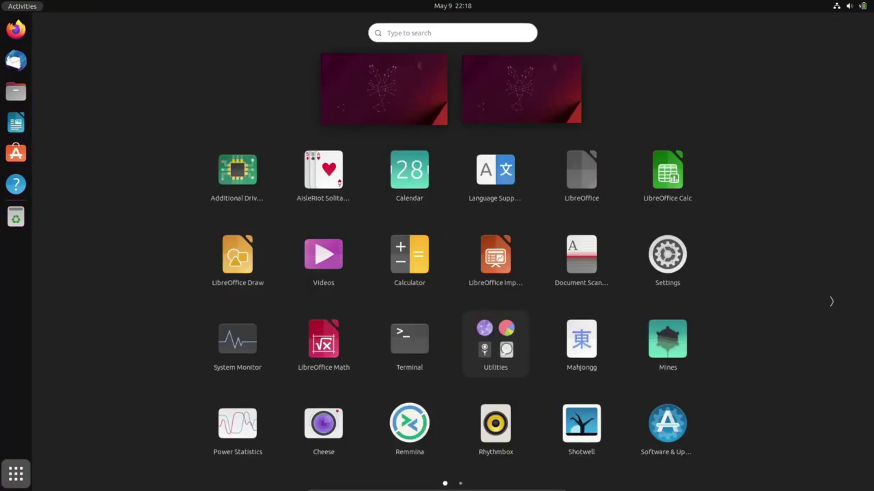
pyautogui.click(581, 169)
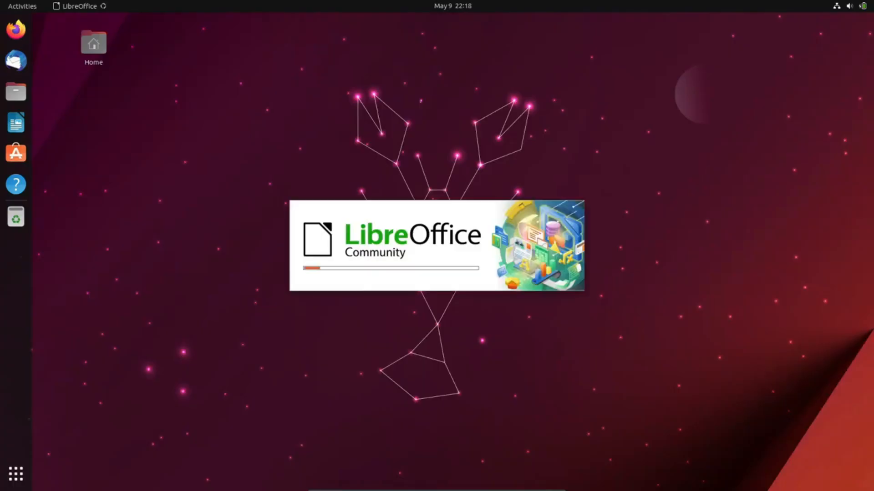
pyautogui.click(83, 35)
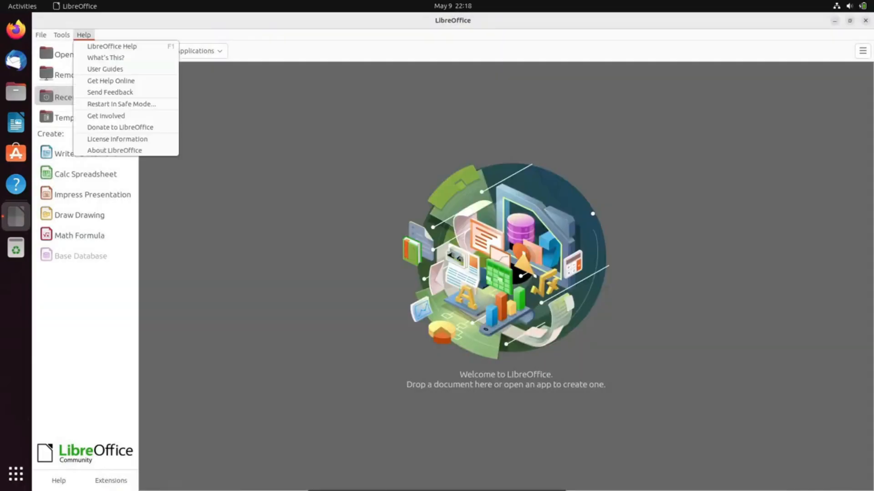
pyautogui.click(115, 151)
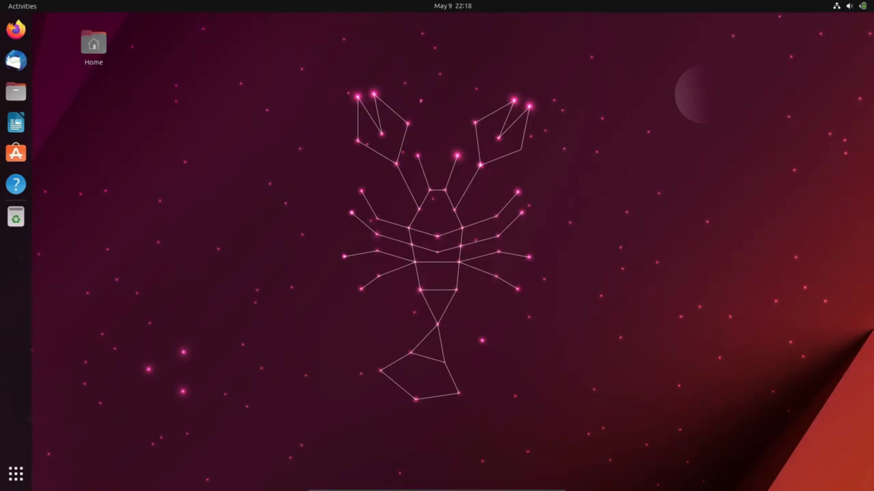
pyautogui.click(15, 152)
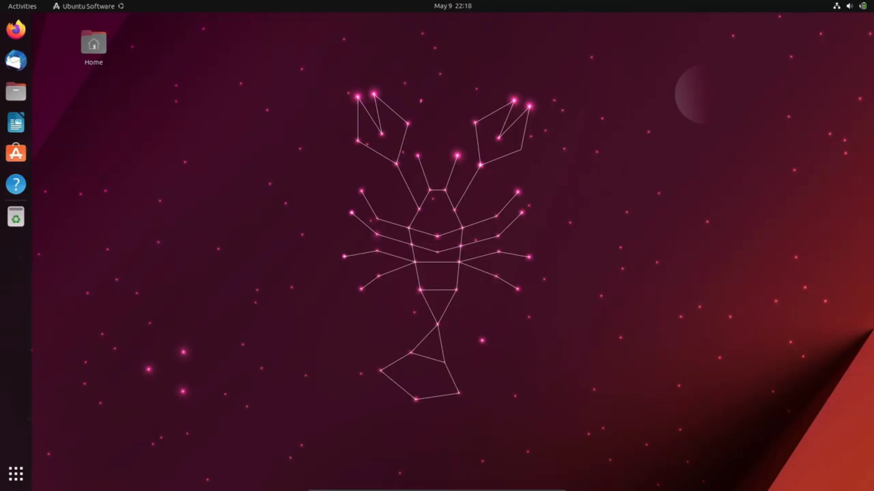
pyautogui.click(16, 152)
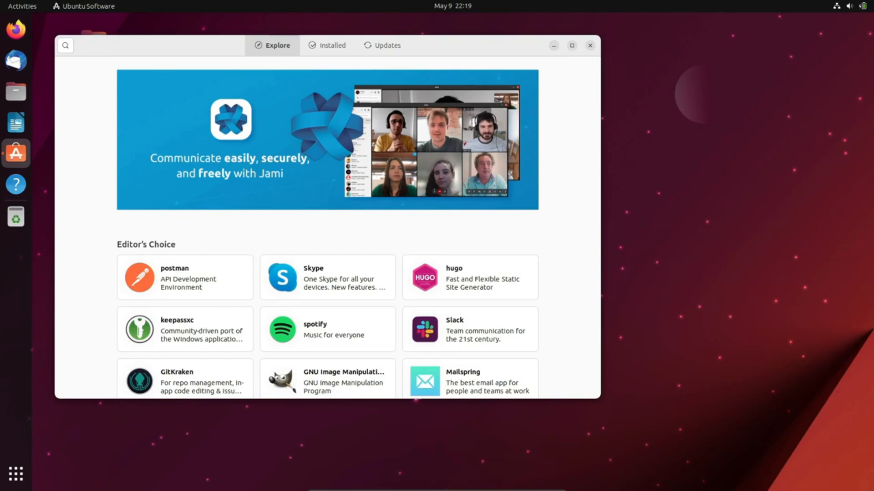
pyautogui.scroll(-3)
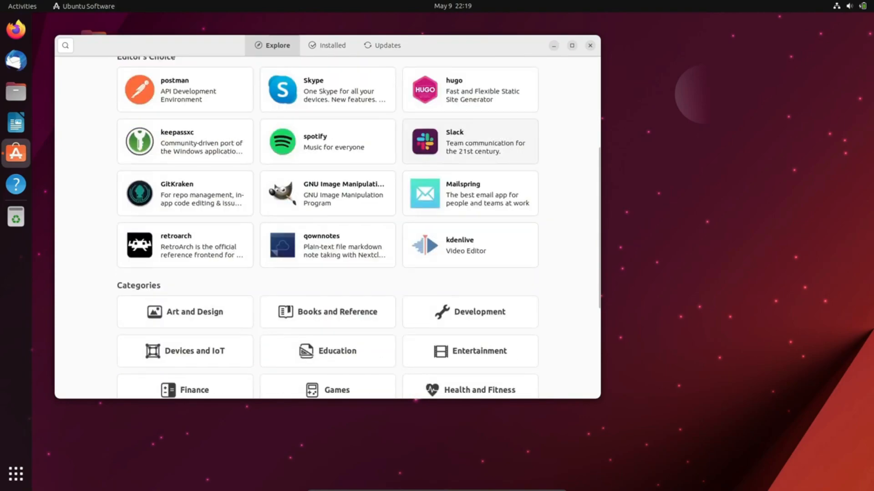
pyautogui.click(332, 45)
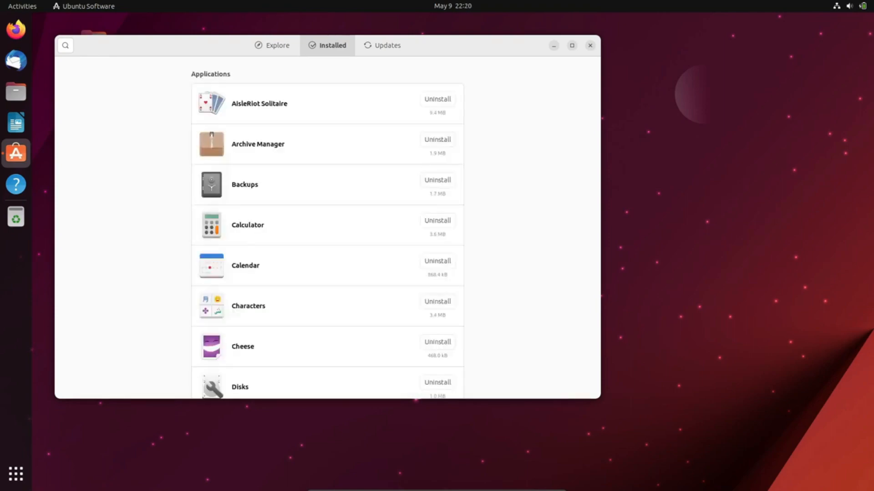
pyautogui.click(383, 46)
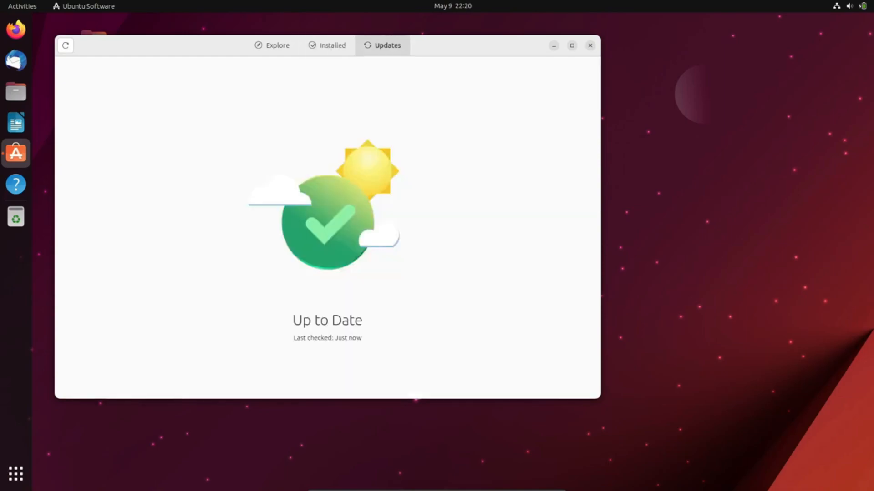
pyautogui.click(589, 46)
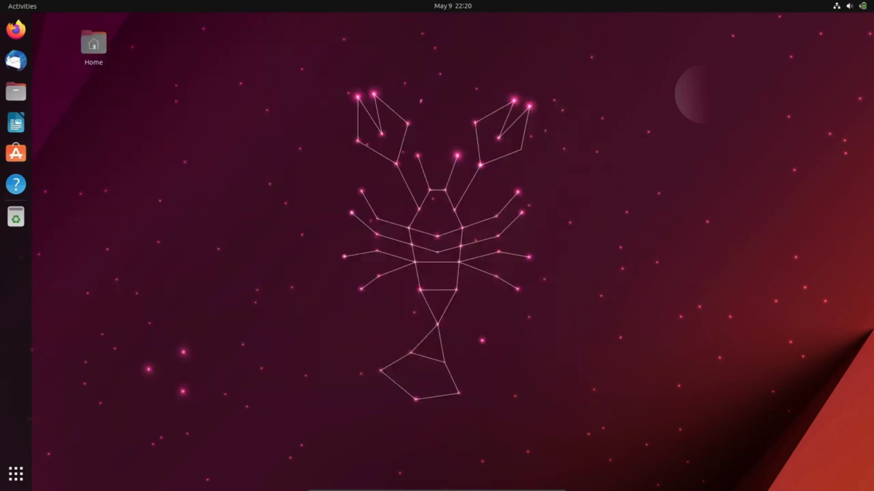
# Step: Search the web for Ubuntu download and open the 23.10 Daily Build file list
pyautogui.doubleClick(93, 42)
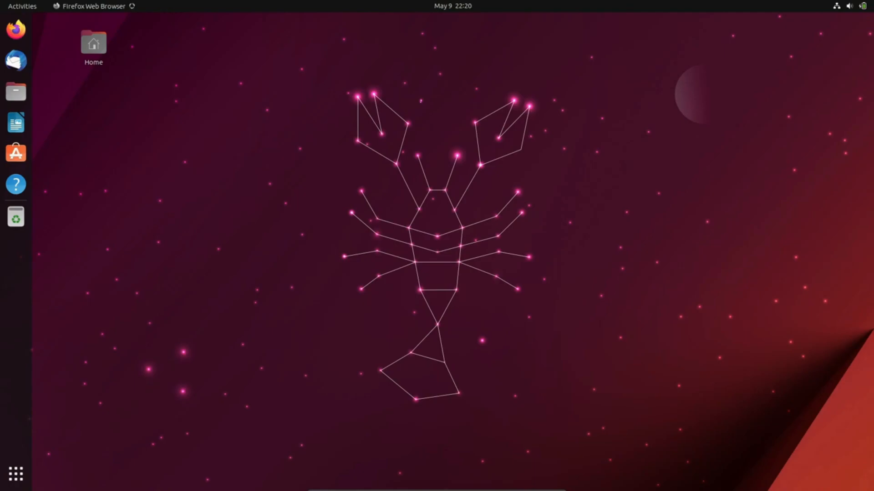
pyautogui.click(17, 41)
pyautogui.write('u')
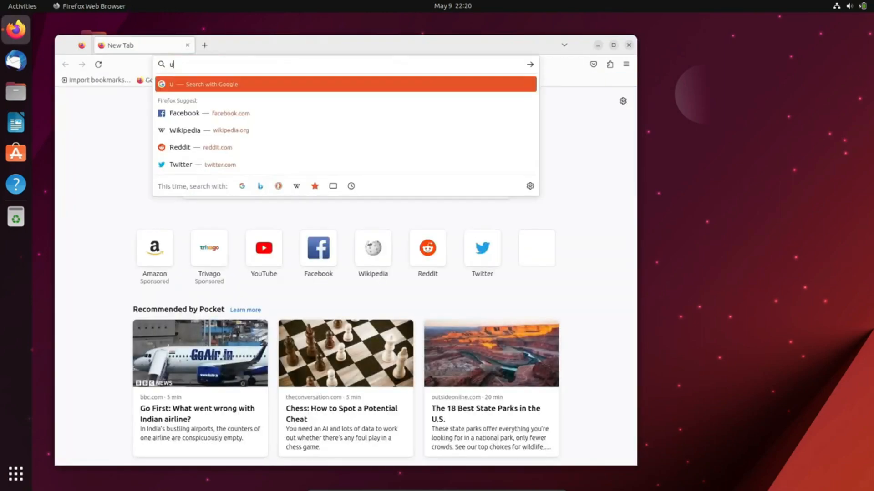
pyautogui.write('buntu download')
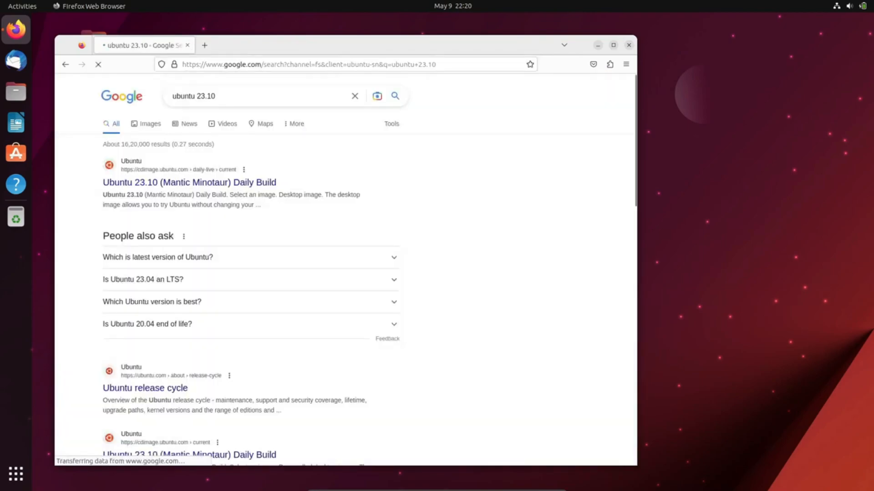
pyautogui.click(195, 182)
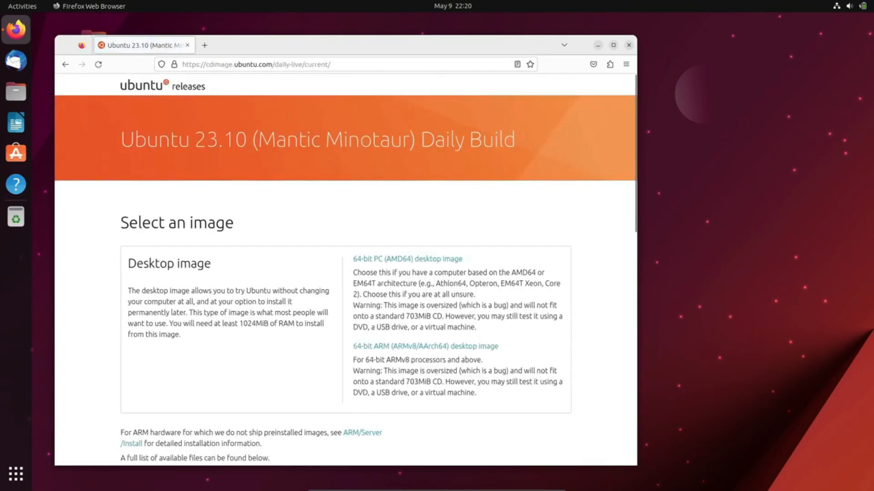
pyautogui.scroll(-3)
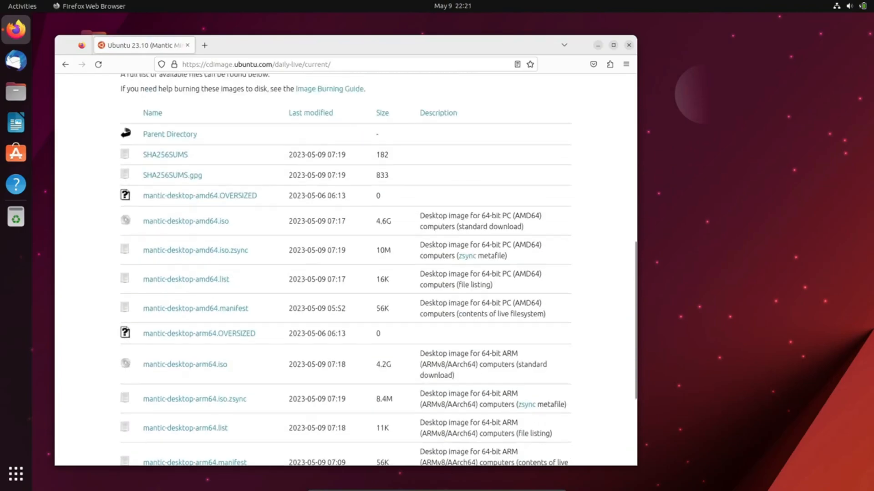